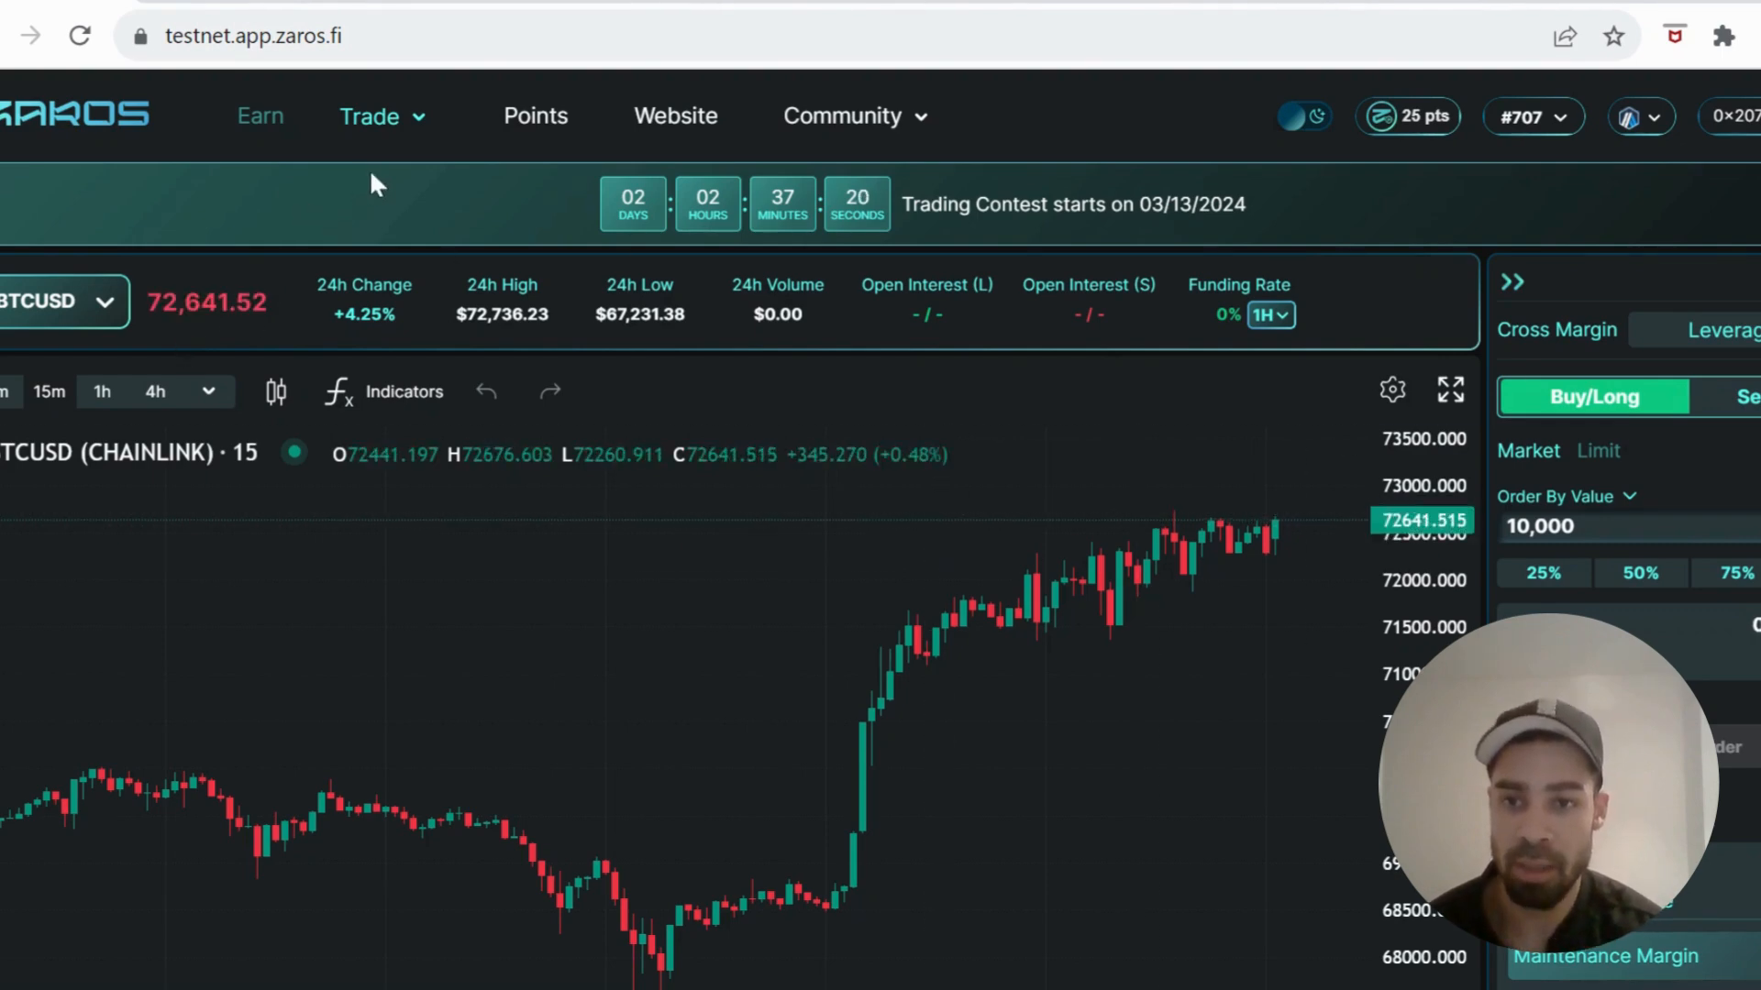
Browse the list of tradable markets on the BTCUSD trading page
{"action": "left_click", "coordinate": [102, 301]}
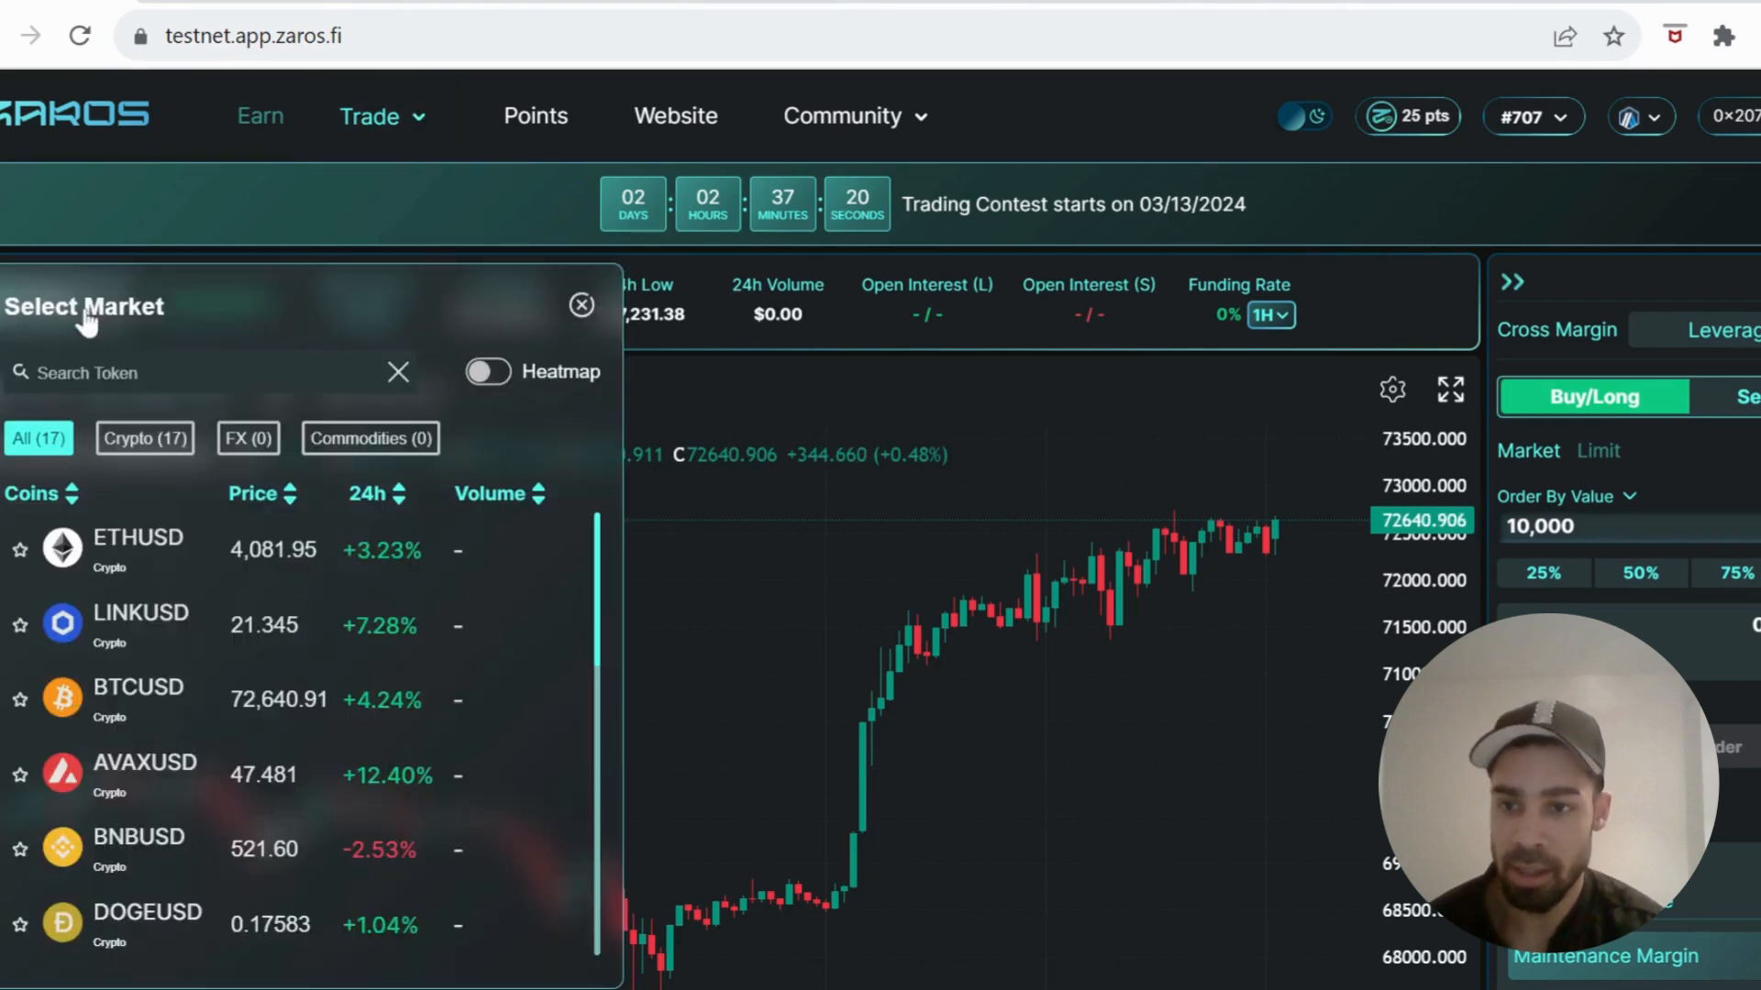
{"action": "scroll", "scroll_direction": "down", "scroll_amount": 3}
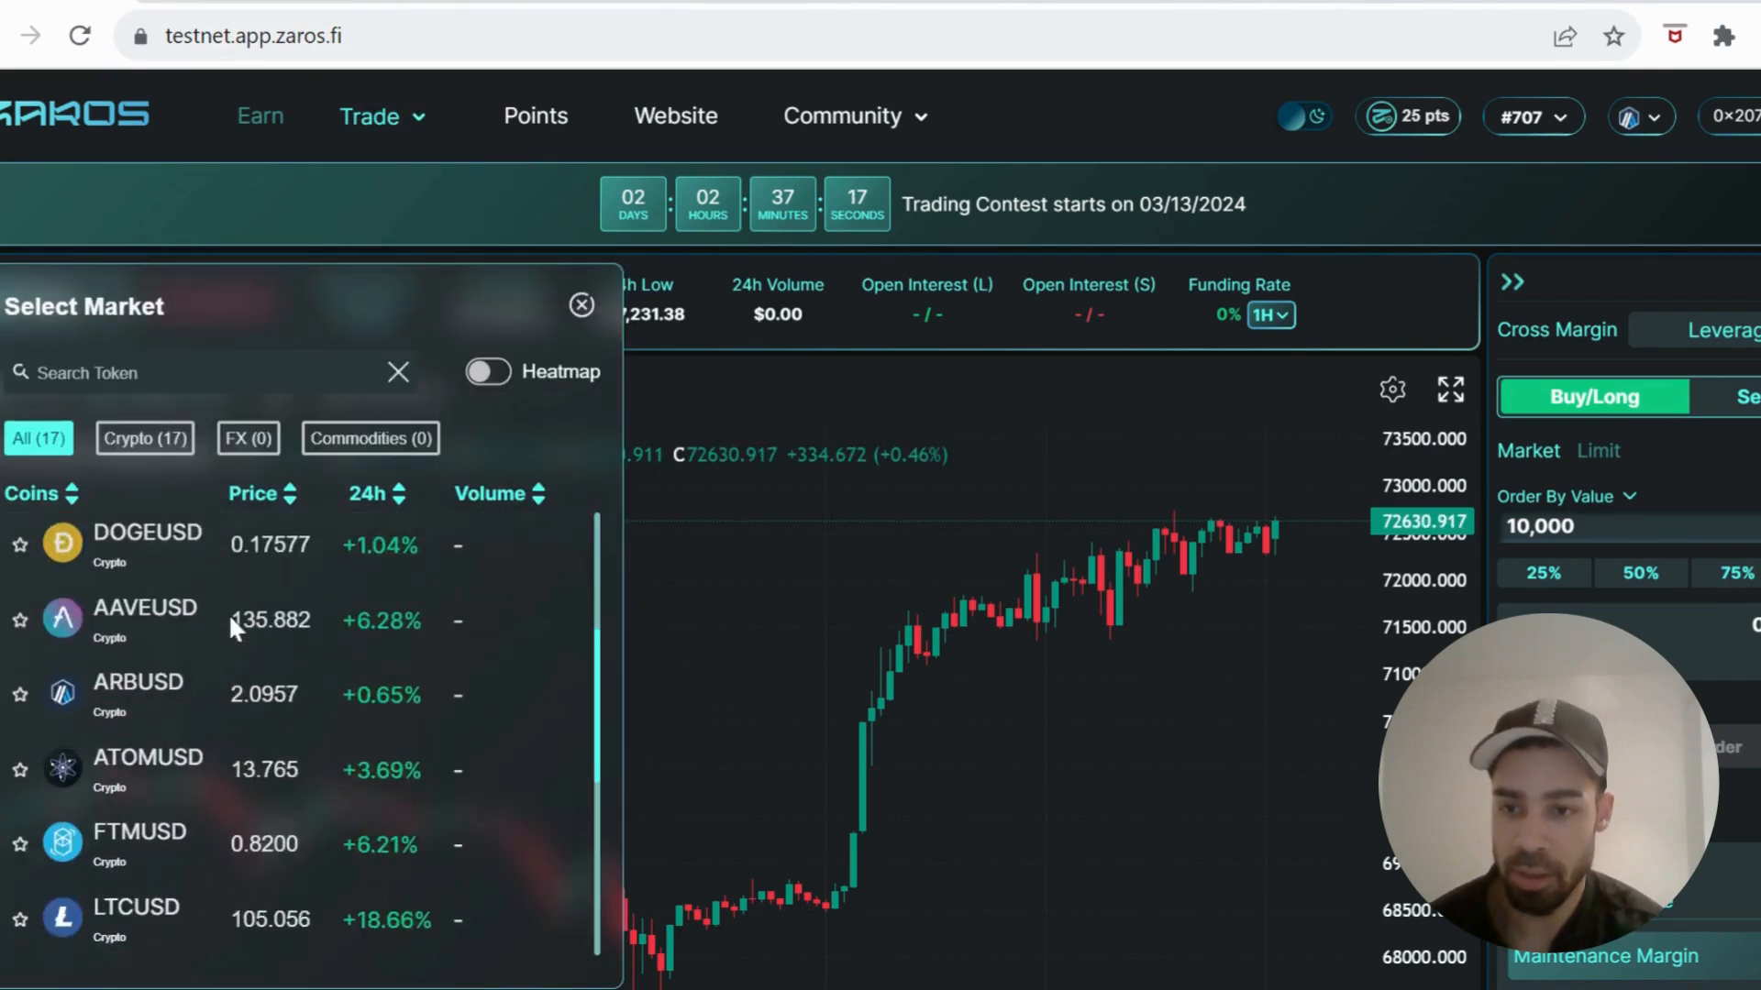
{"action": "scroll", "scroll_direction": "down", "scroll_amount": 3}
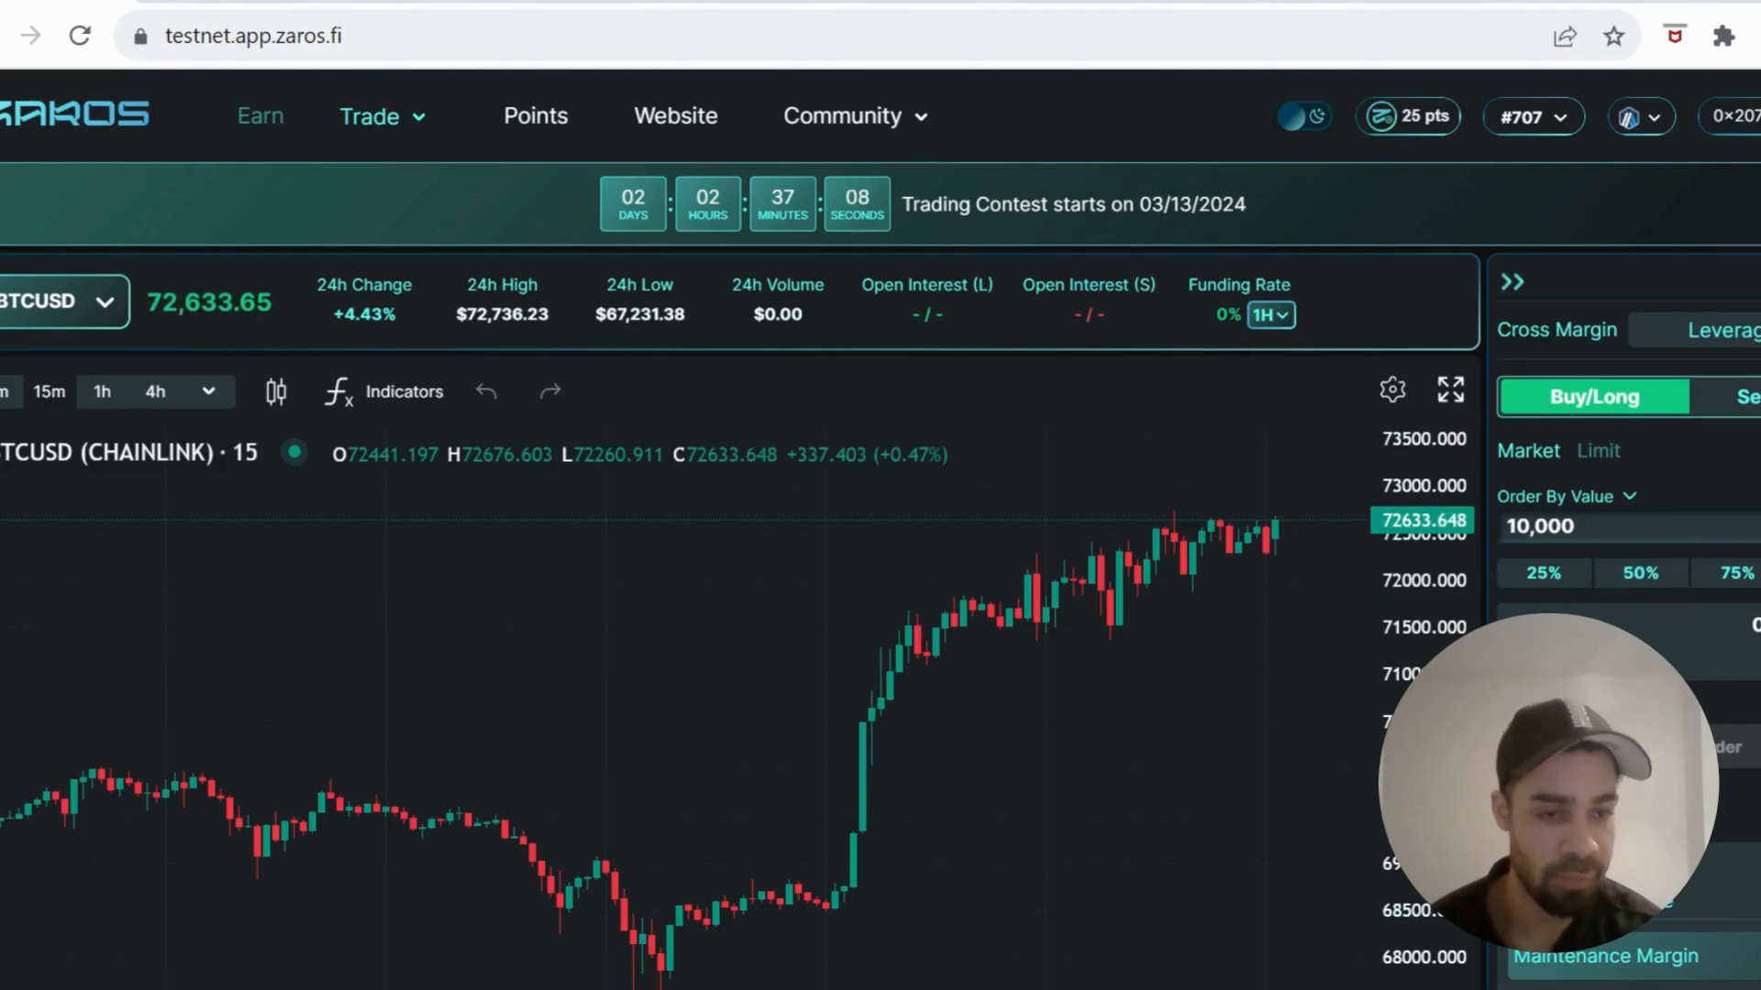
Set Order Placement Preferences to Order by Value (USD) and confirm
{"action": "left_click", "coordinate": [1601, 496]}
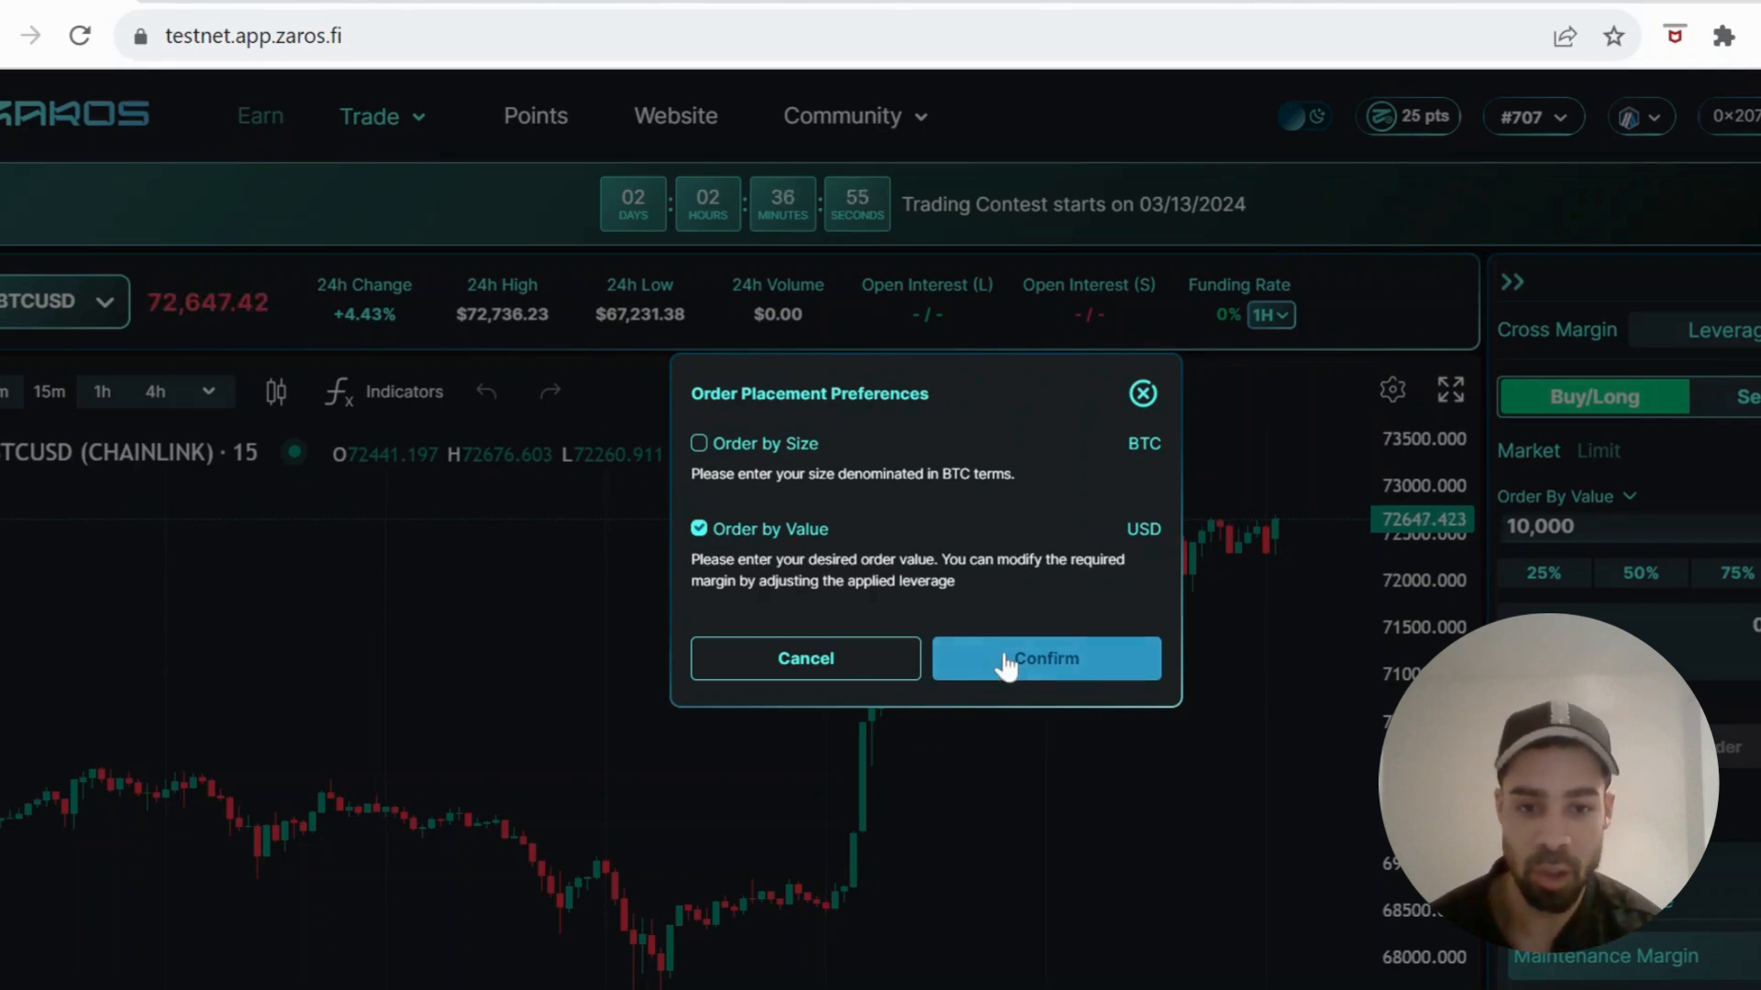
{"action": "left_click", "coordinate": [1046, 659]}
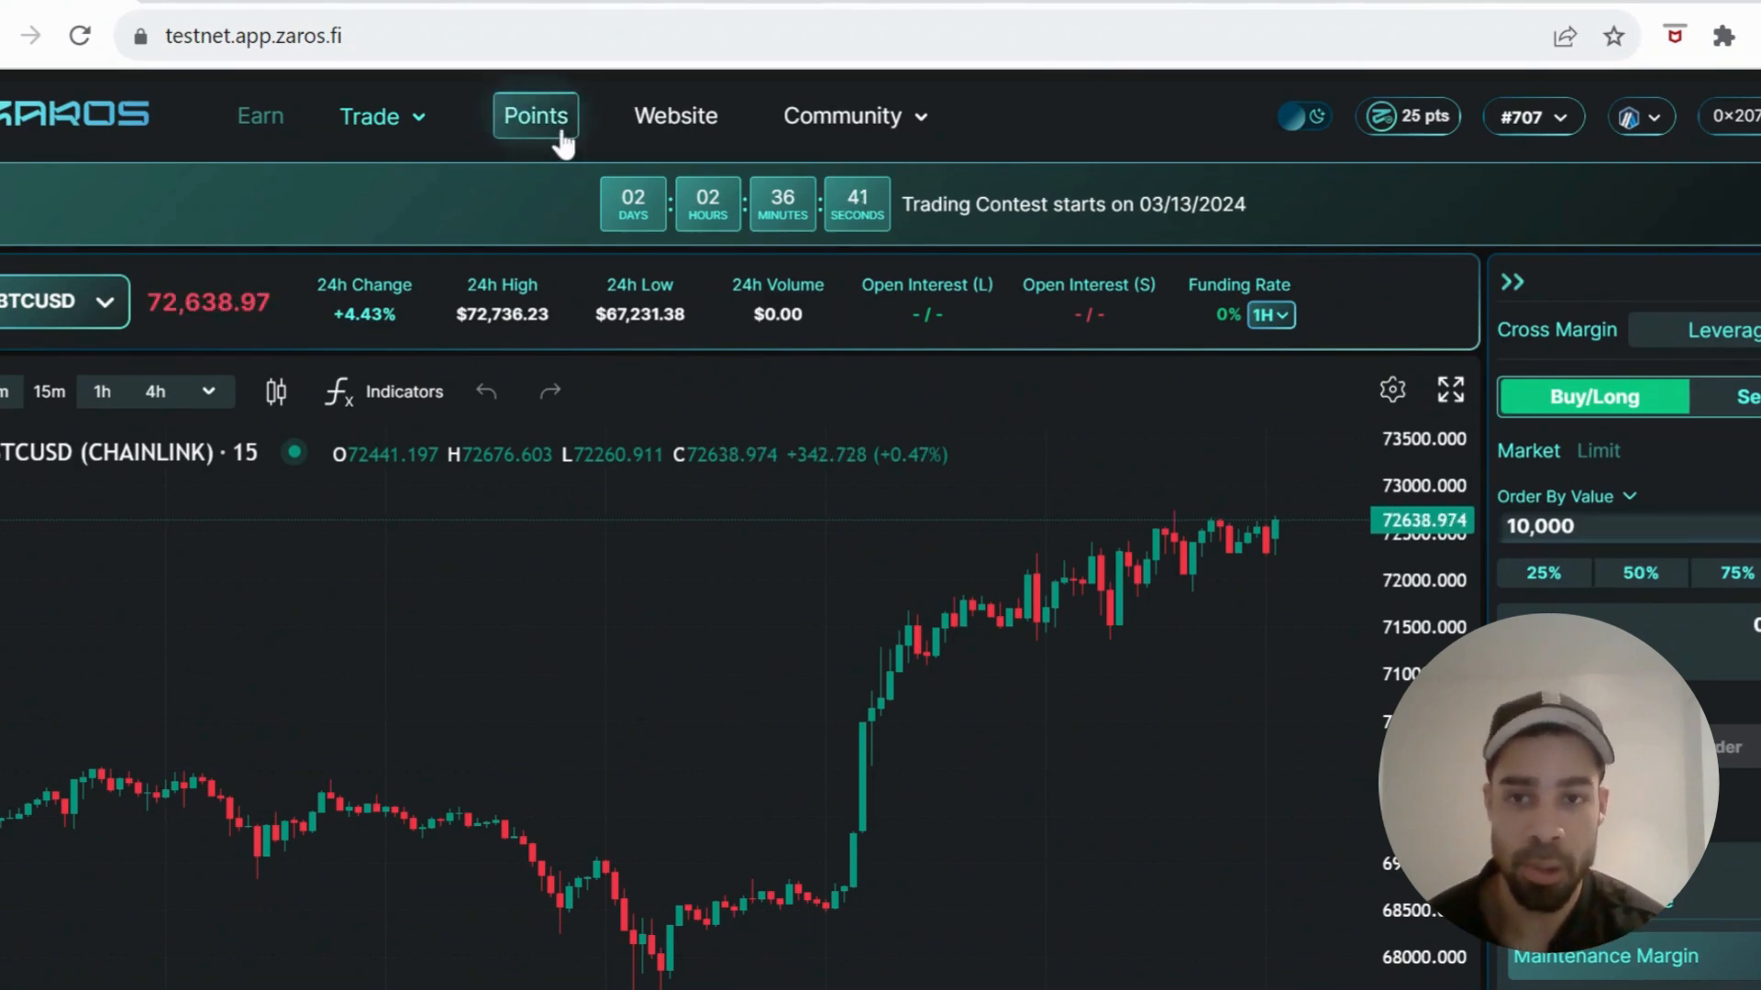
Review the Points page showing 25 total points, ranking and the Tasks list
{"action": "left_click", "coordinate": [536, 115]}
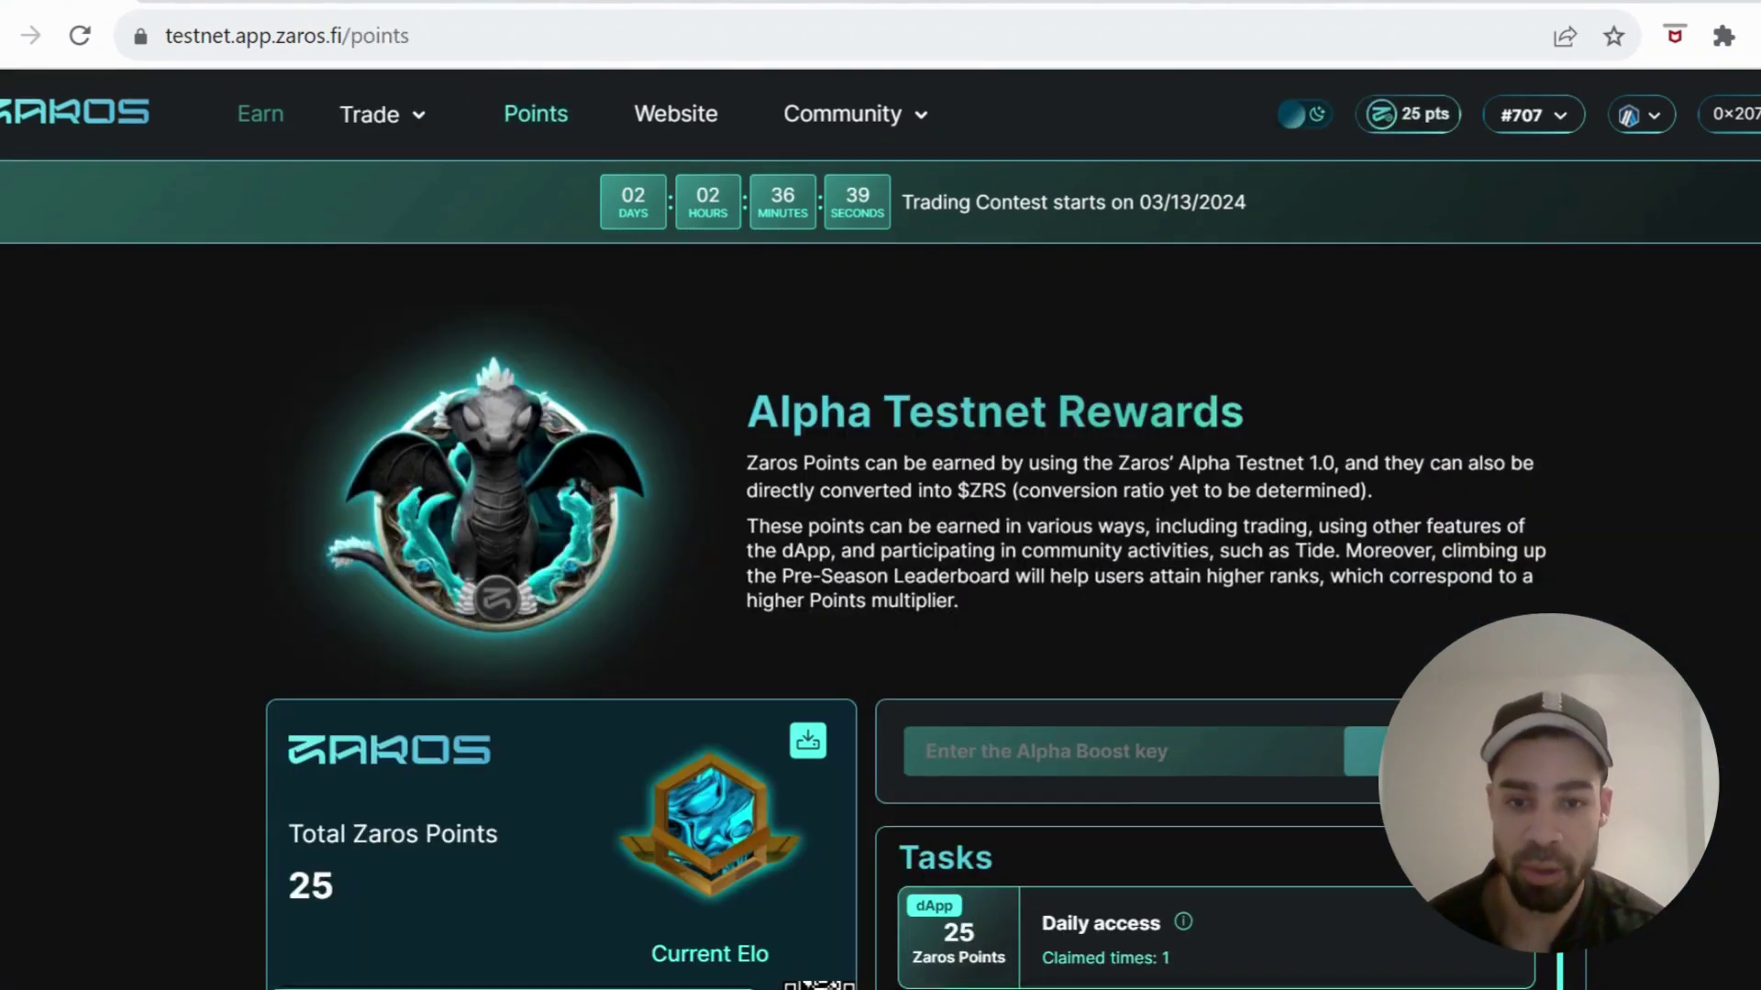
{"action": "scroll", "scroll_direction": "down", "scroll_amount": 3}
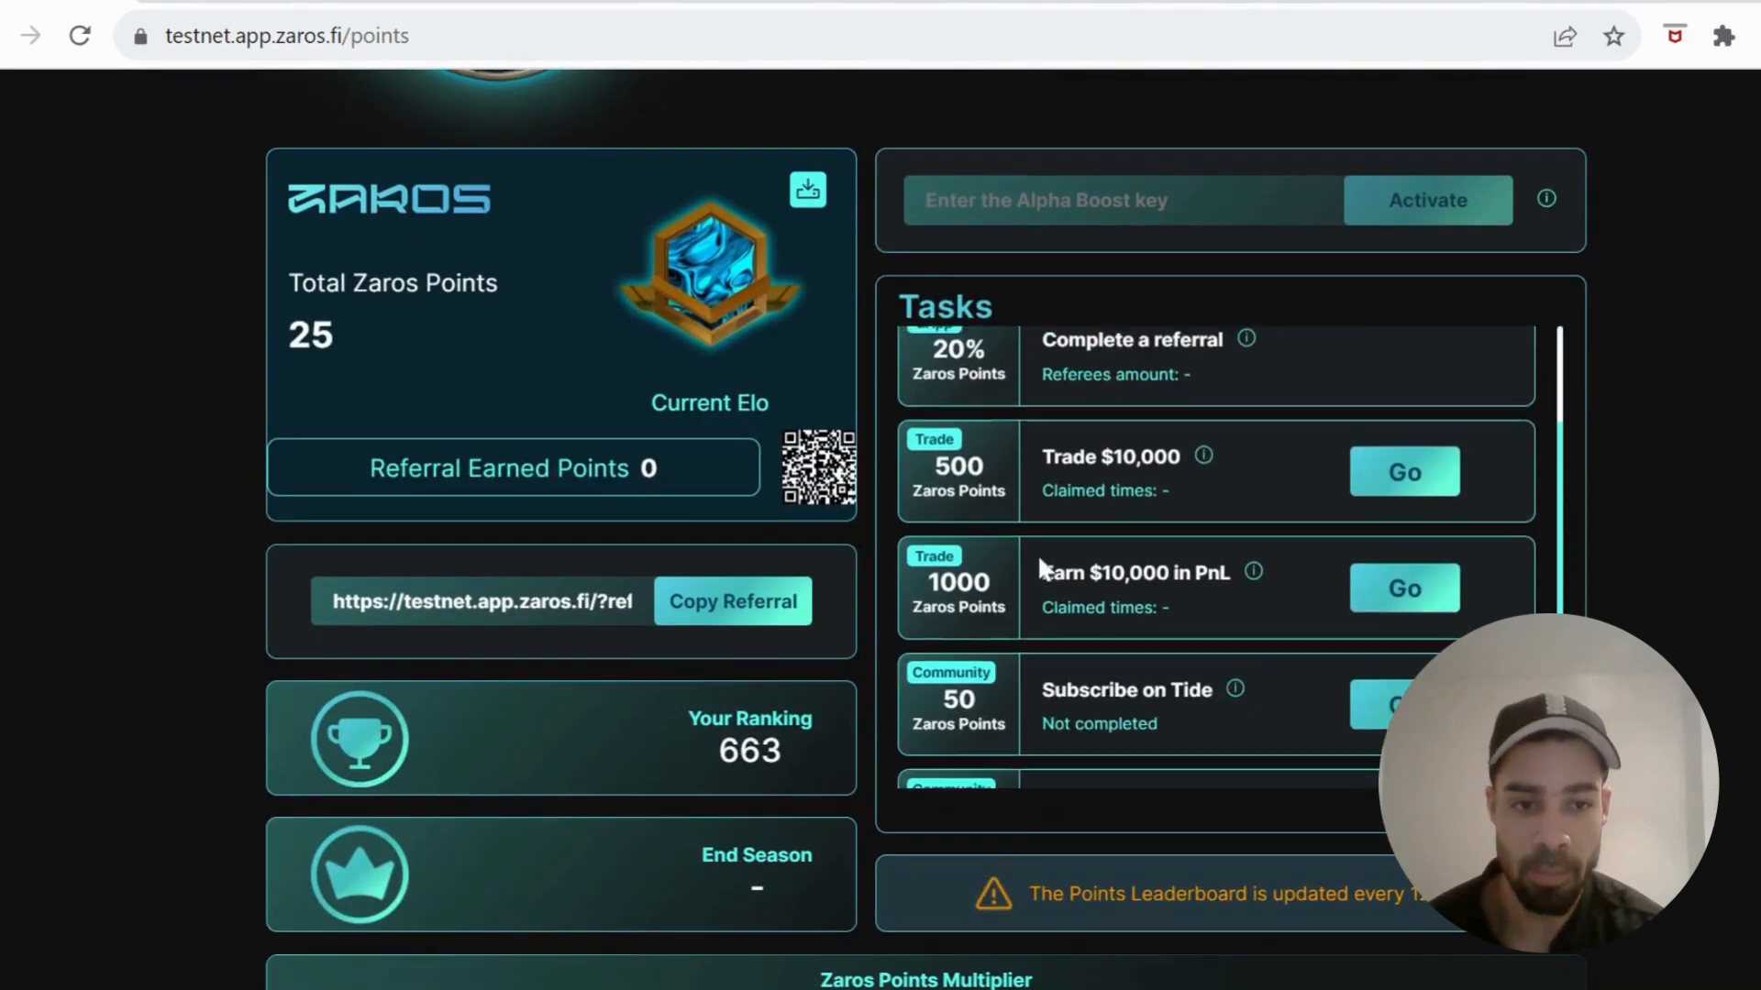
{"action": "scroll", "scroll_direction": "down", "scroll_amount": 3}
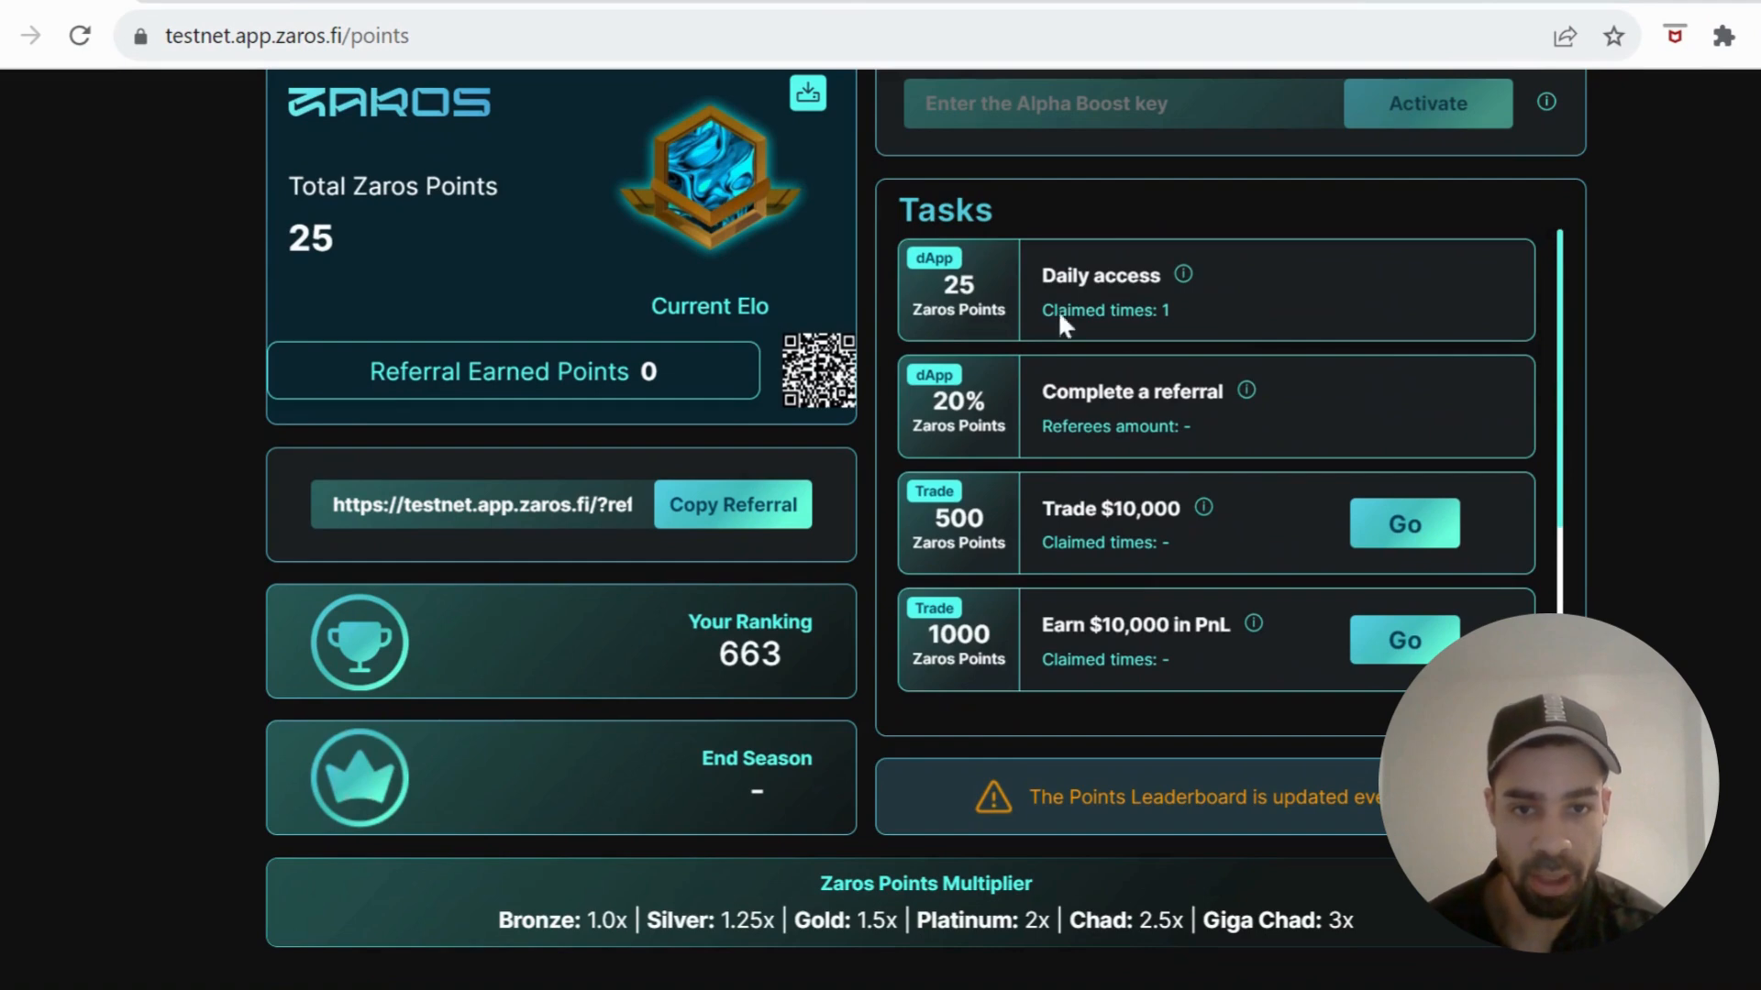
{"action": "scroll", "scroll_direction": "down", "scroll_amount": 3}
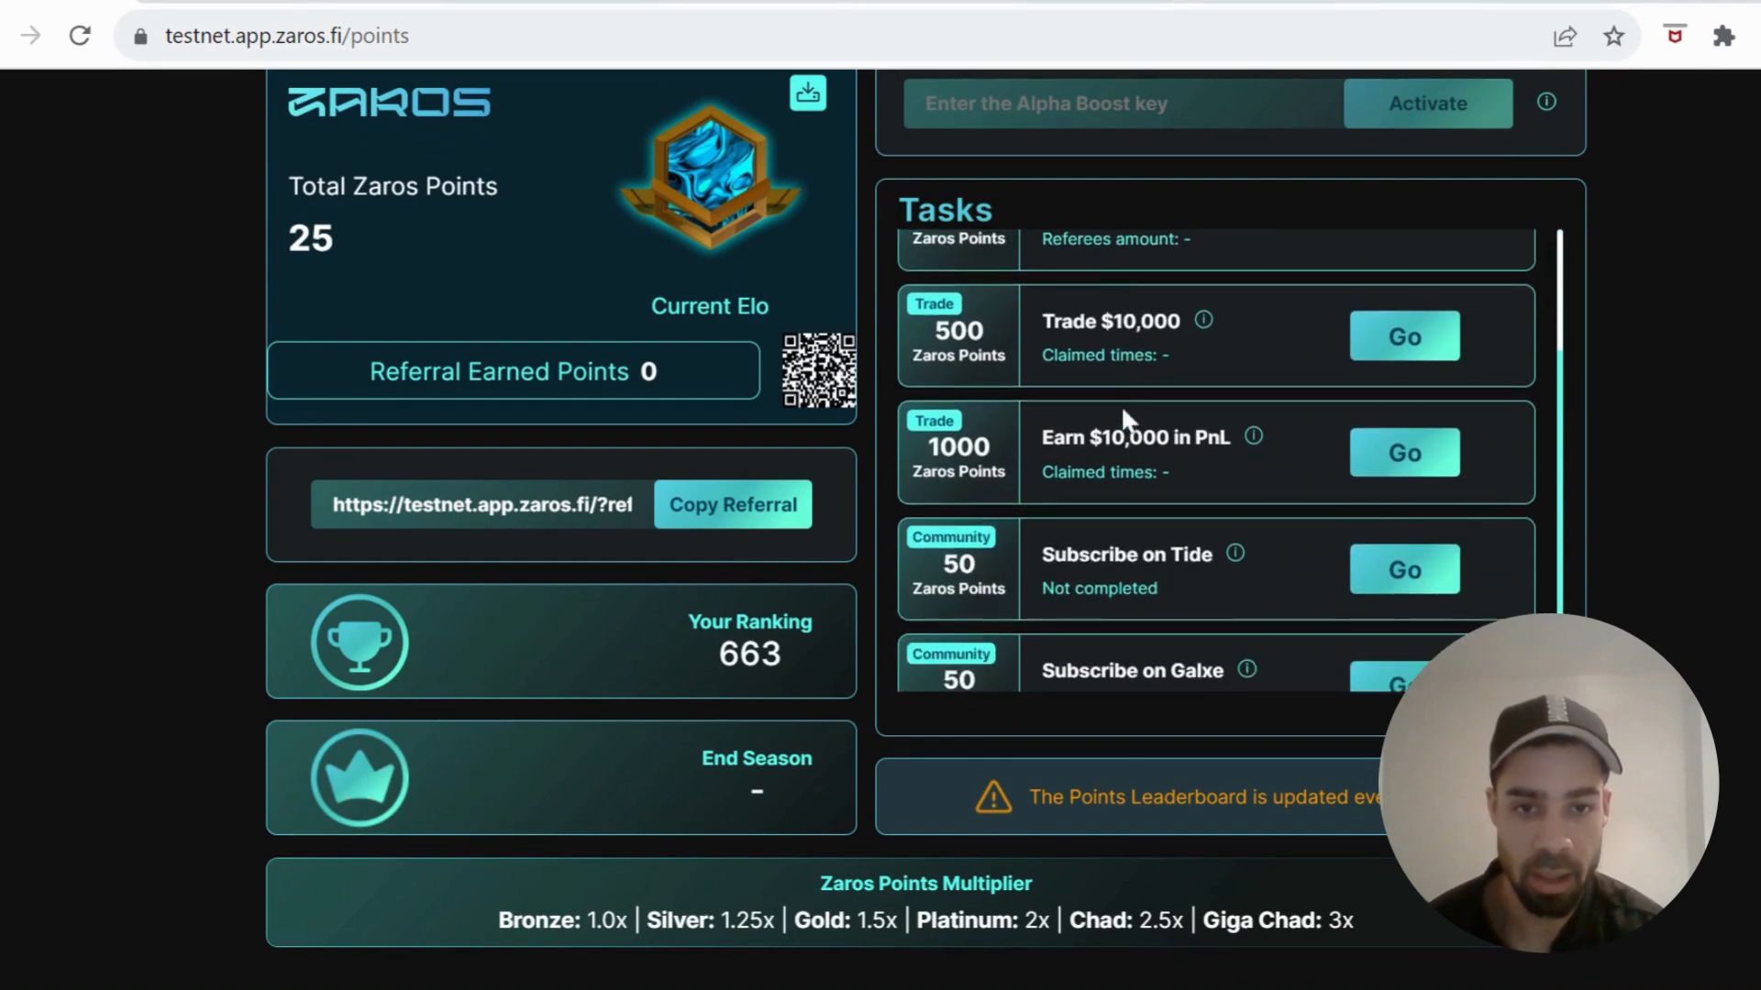
{"action": "scroll", "scroll_direction": "down", "scroll_amount": 3}
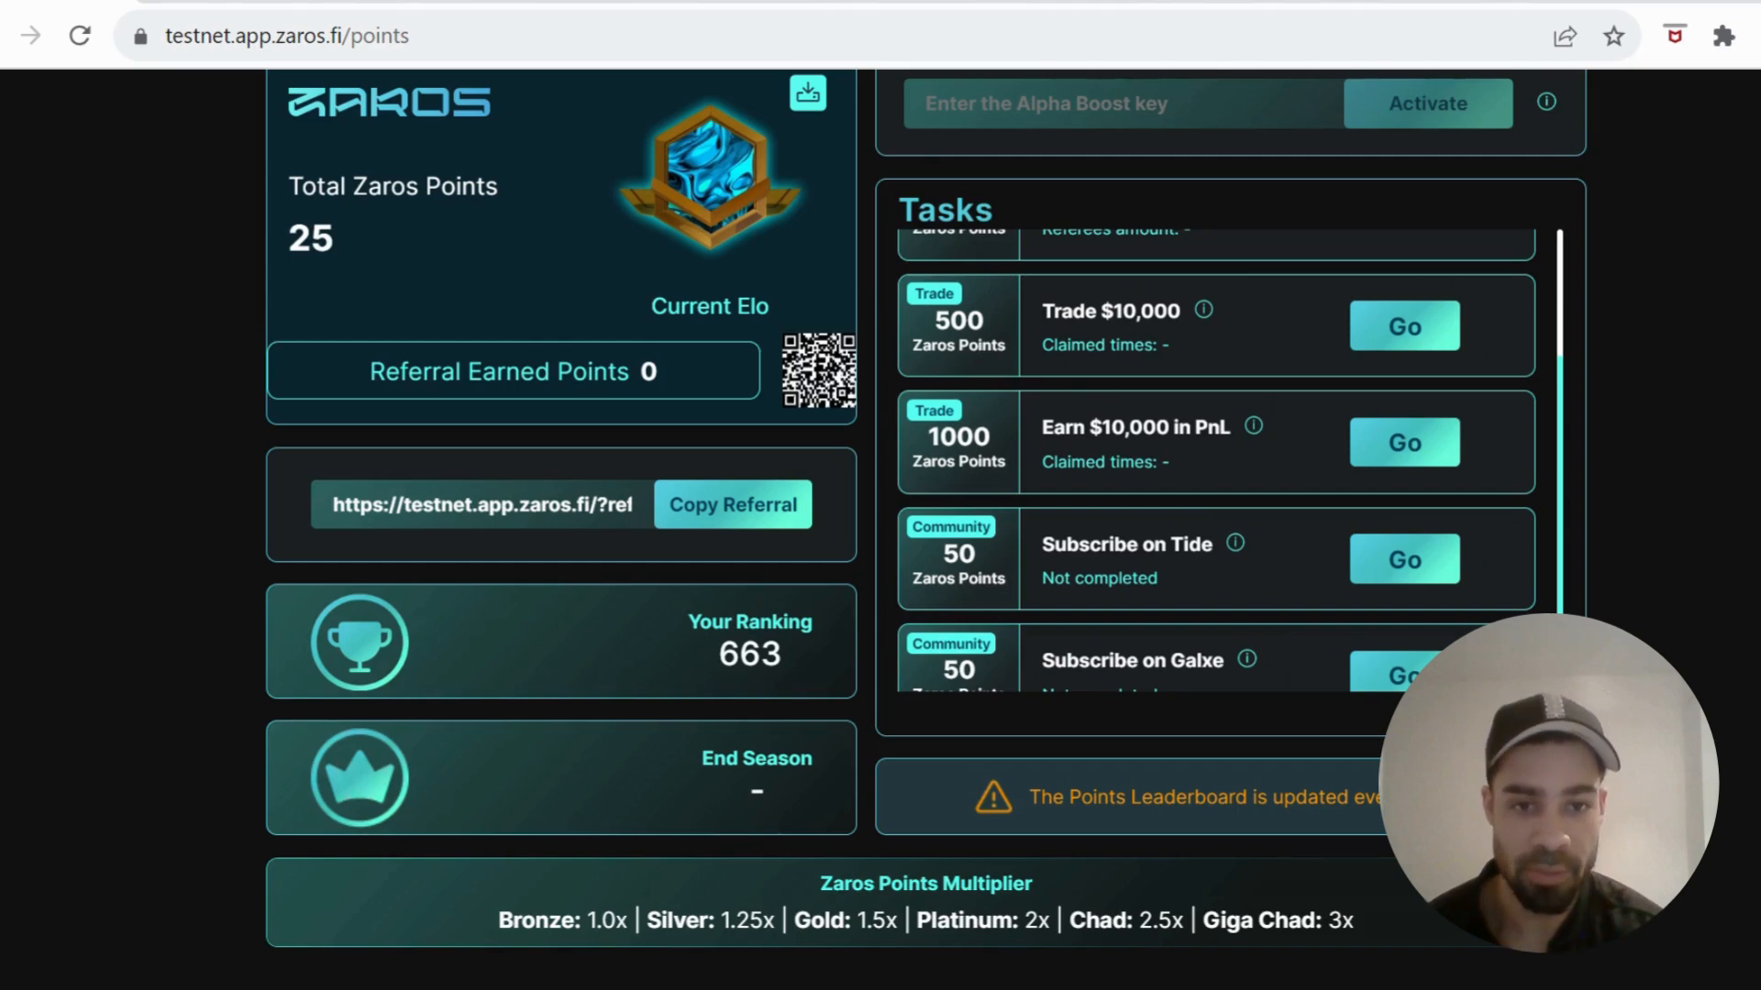
{"action": "scroll", "scroll_direction": "down", "scroll_amount": 3}
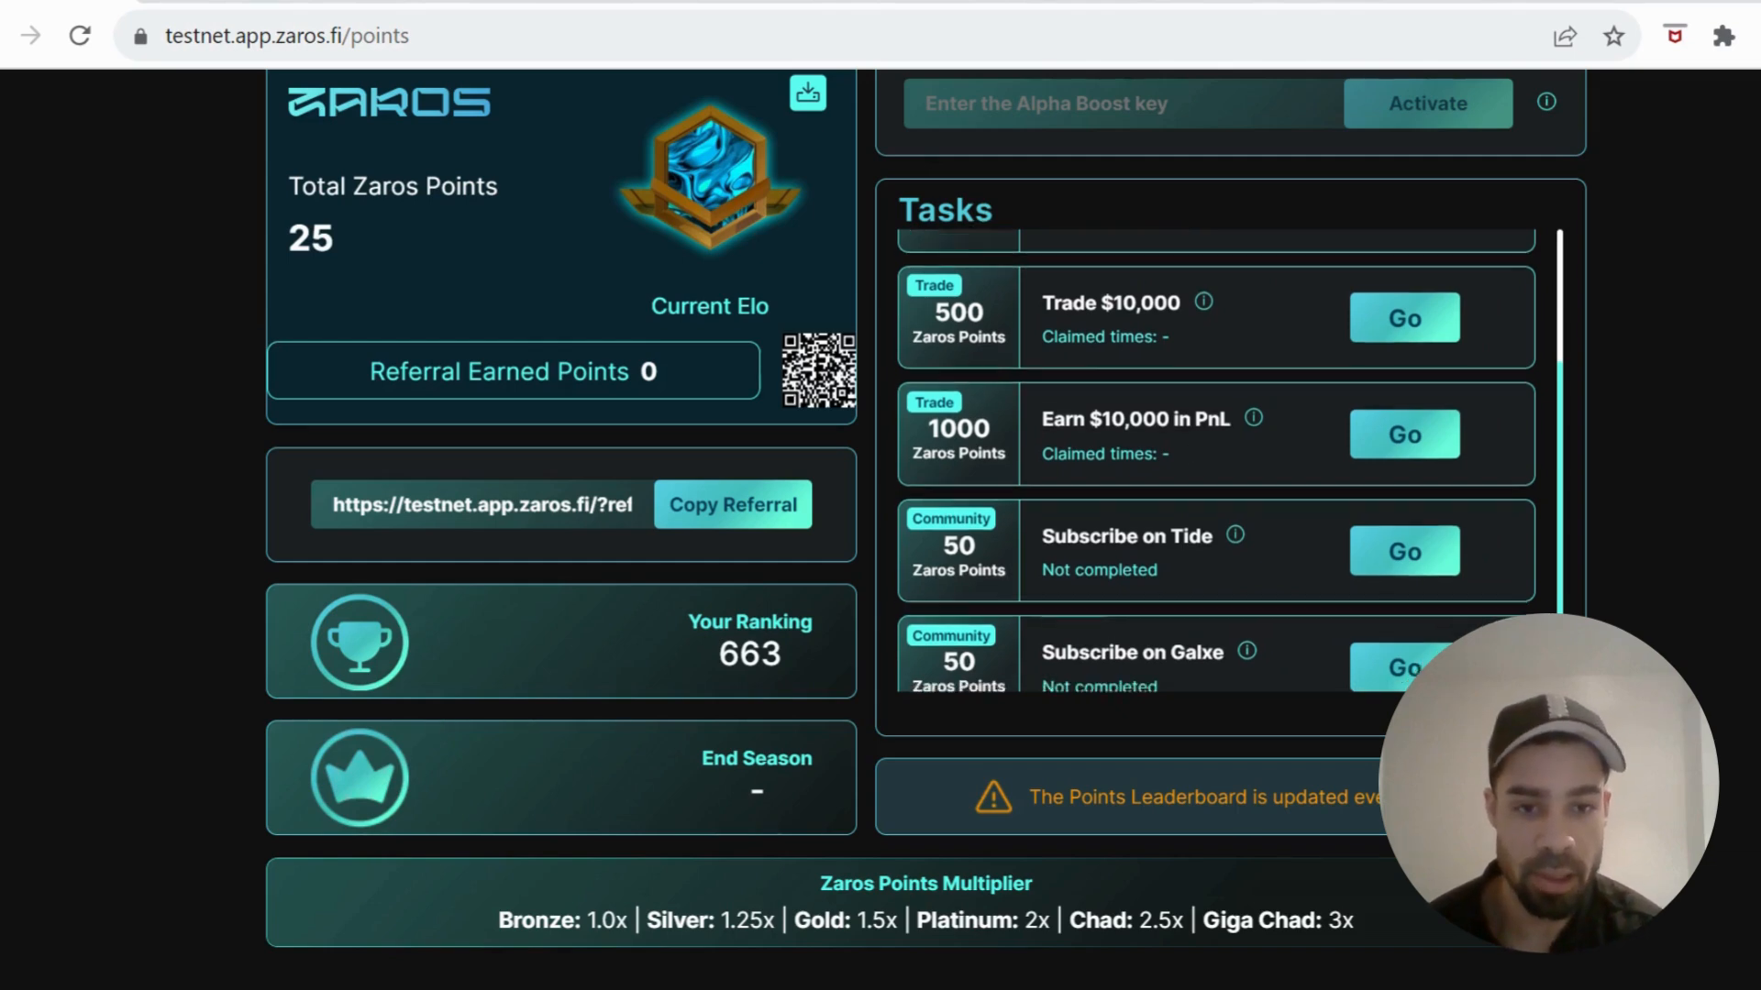
{"action": "scroll", "scroll_direction": "down", "scroll_amount": 3}
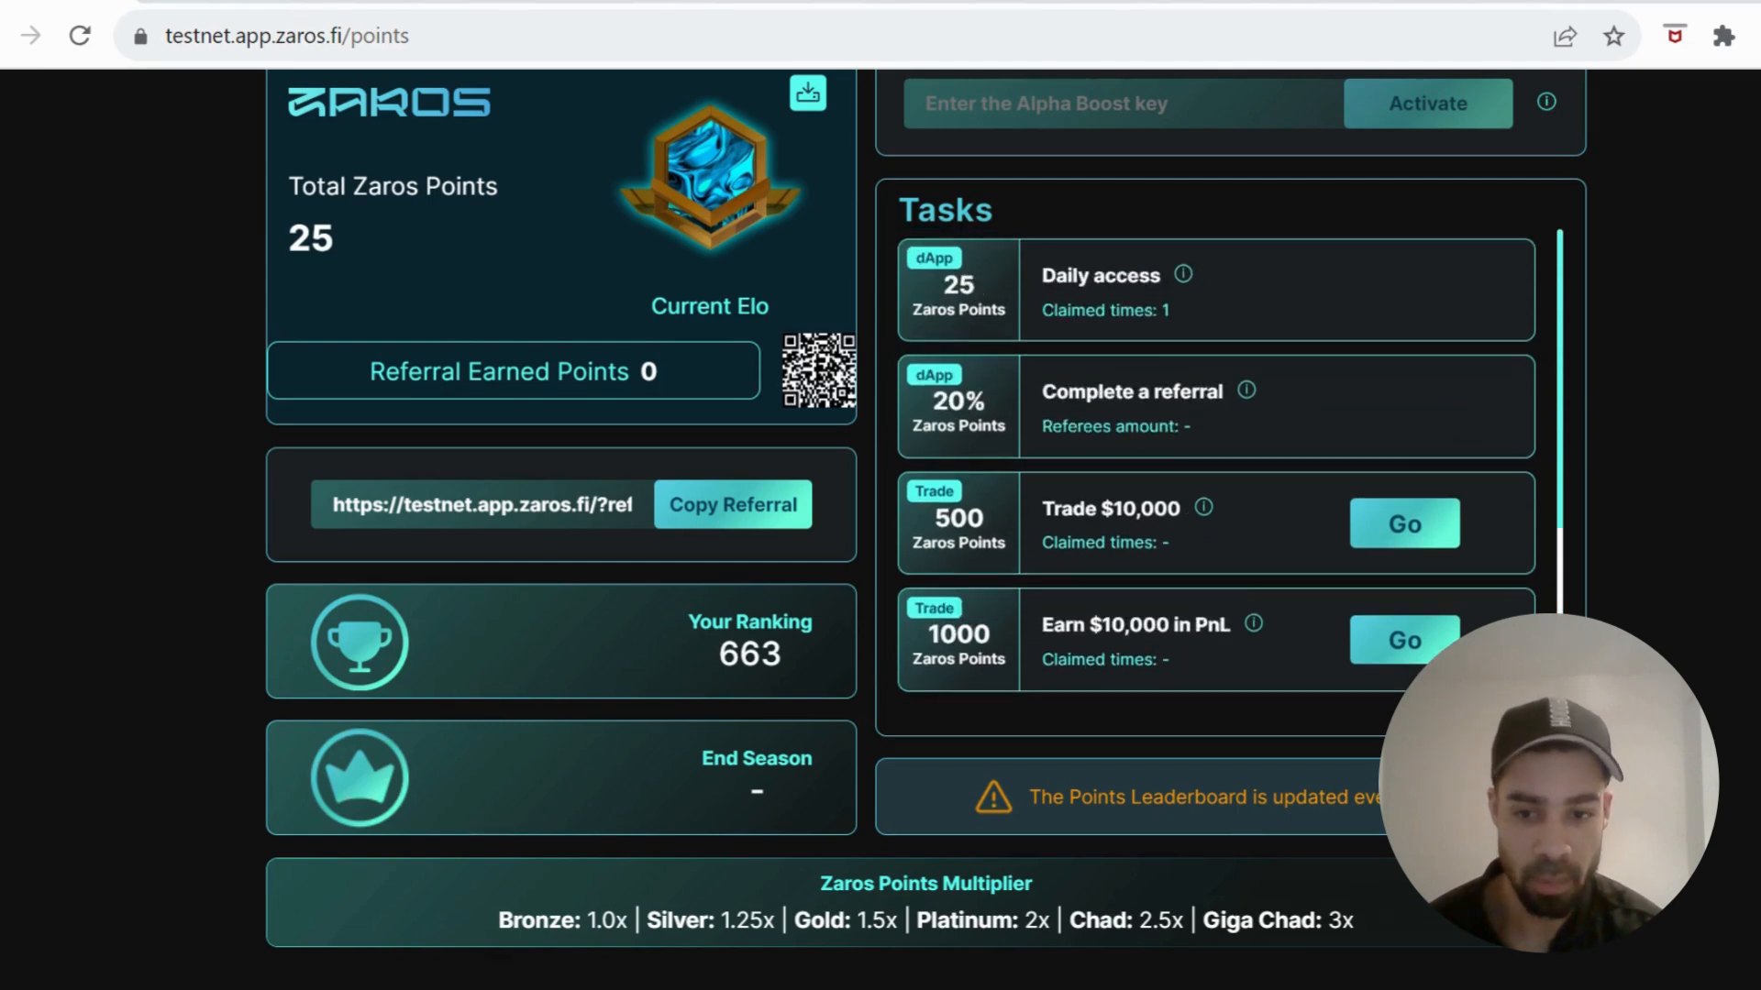
{"action": "scroll", "scroll_direction": "up", "scroll_amount": 3}
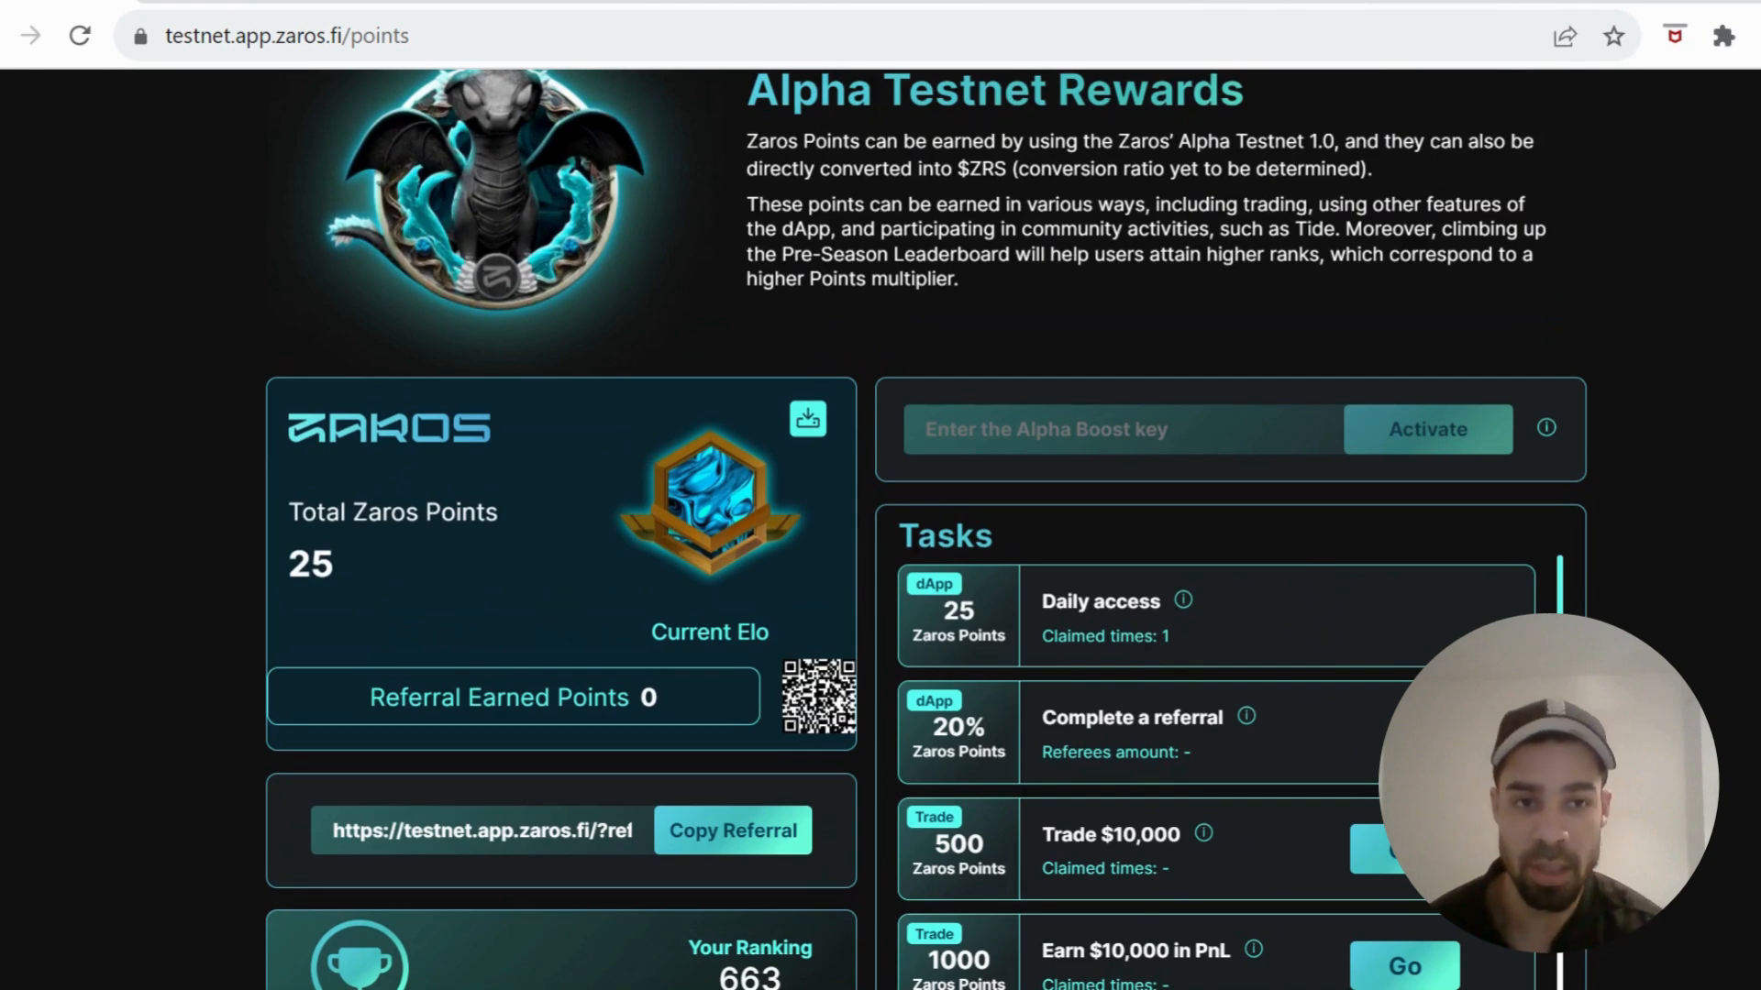
{"action": "scroll", "scroll_direction": "up", "scroll_amount": 3}
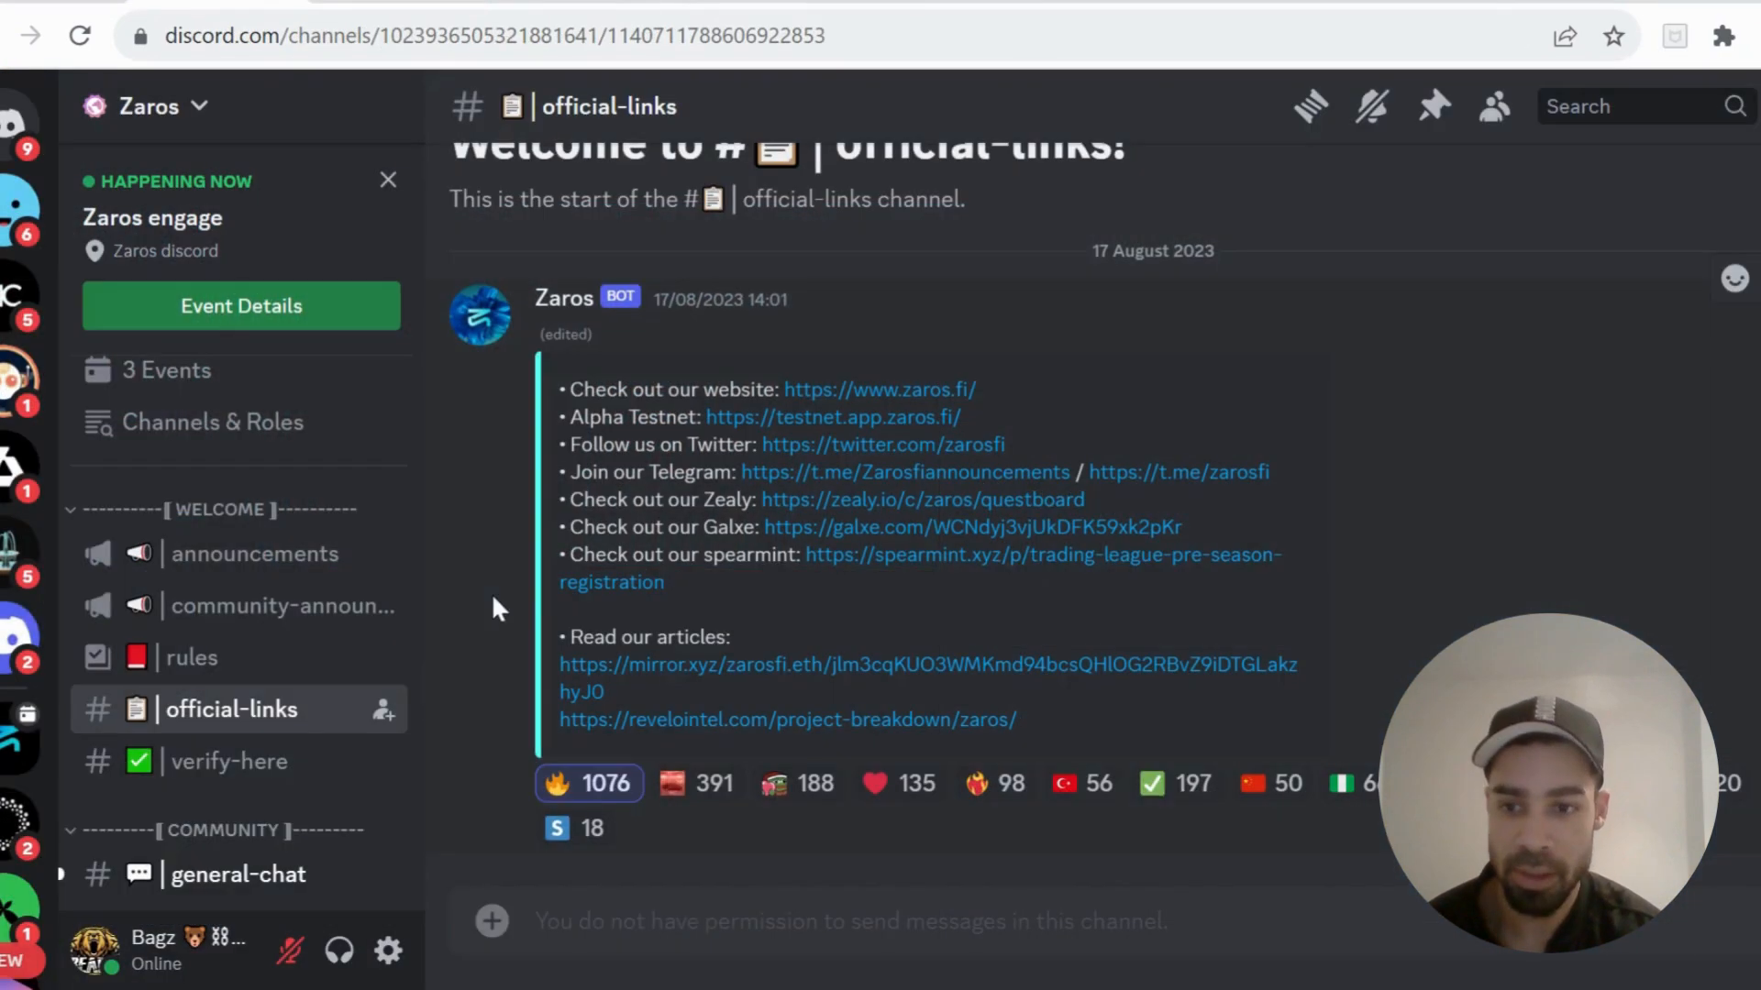
Leave Discord's #official-links channel and return to the Alpha Testnet Rewards page
{"action": "left_click", "coordinate": [925, 499]}
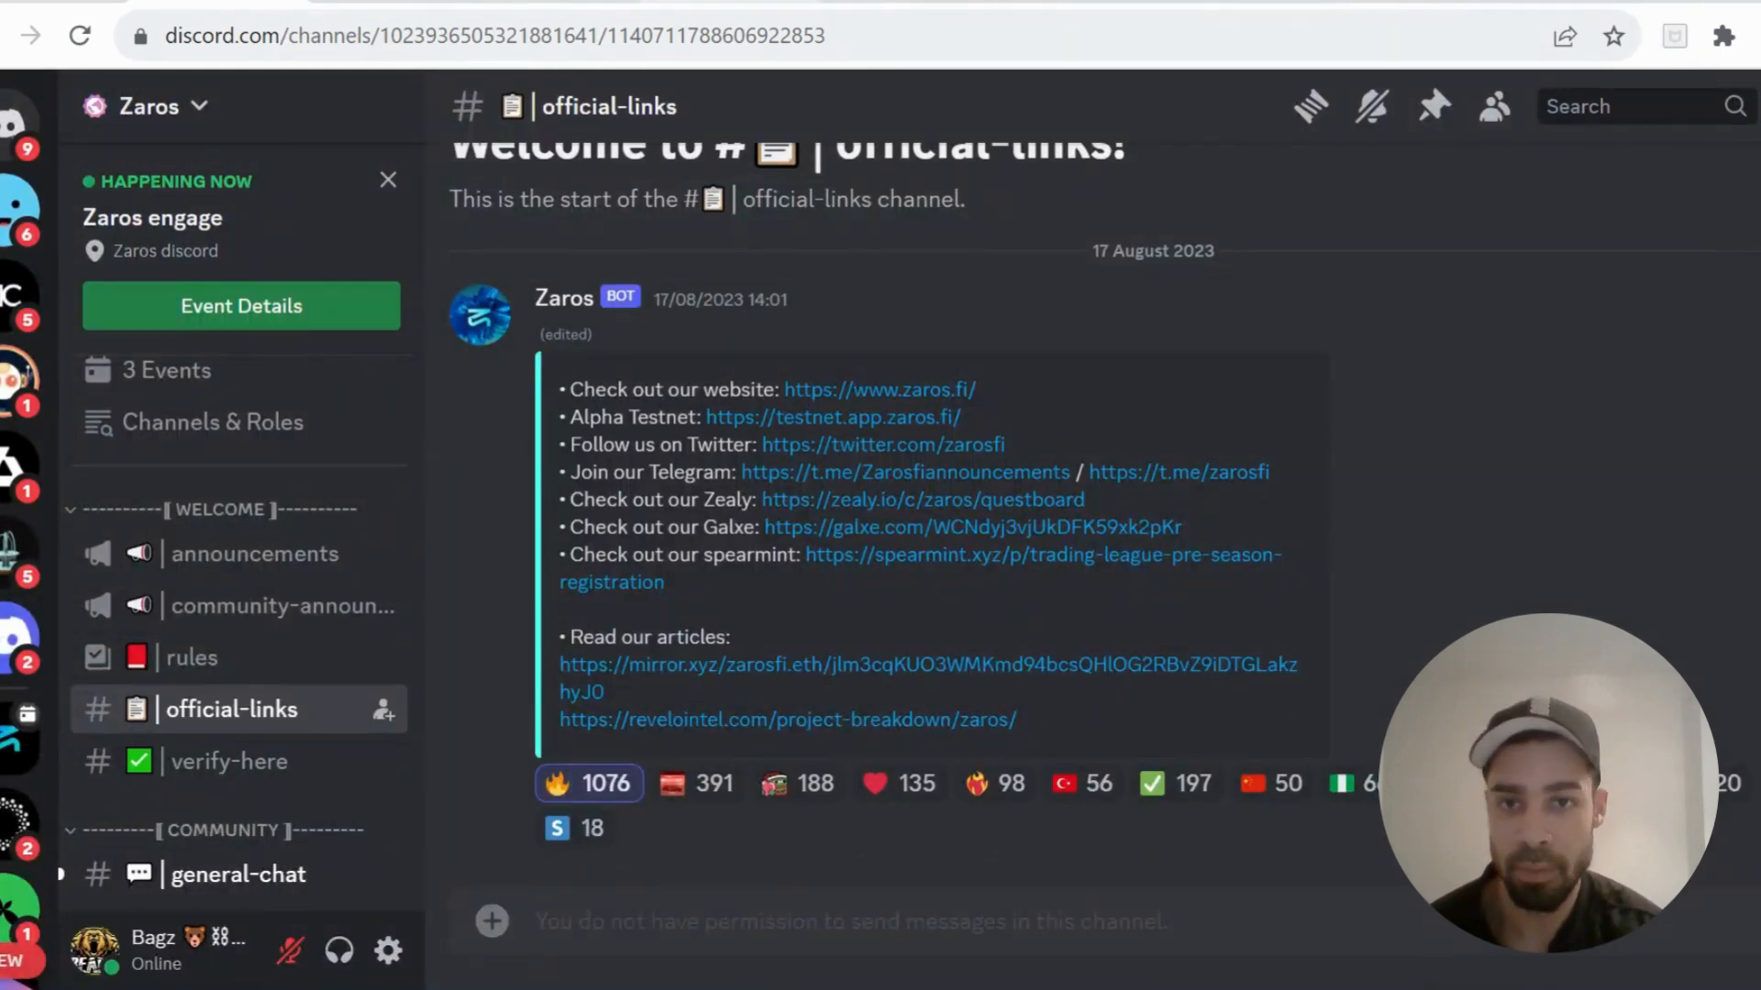
{"action": "left_click", "coordinate": [833, 418]}
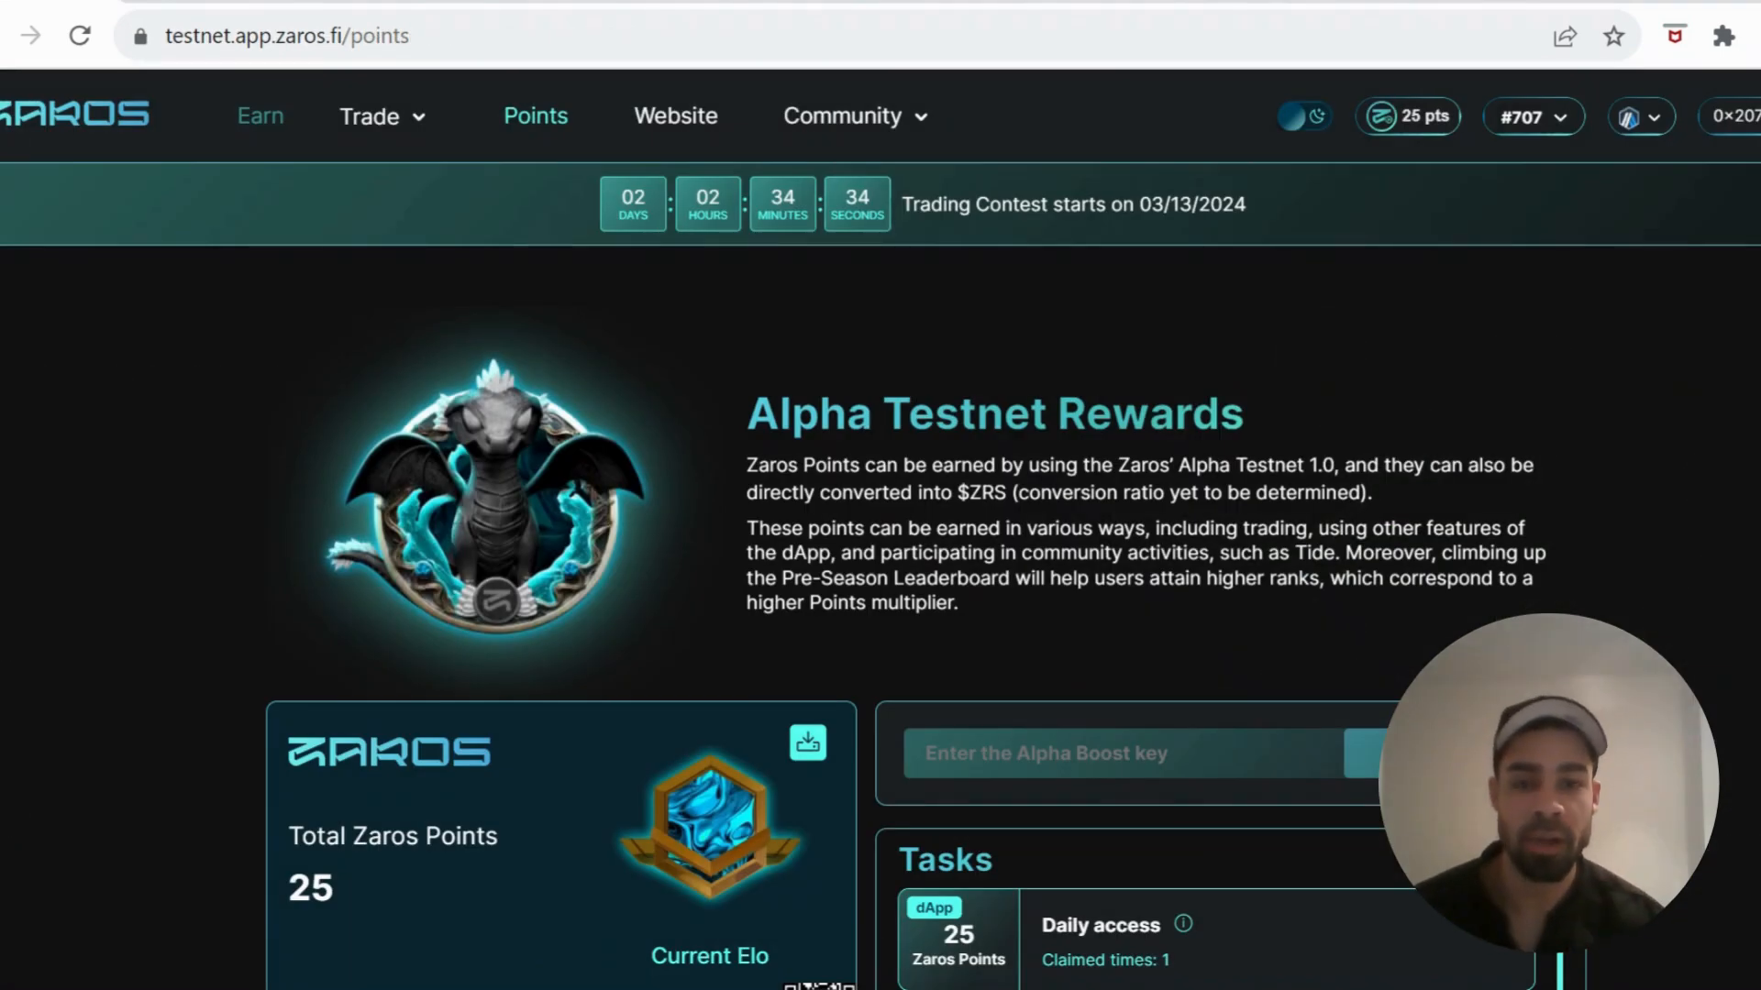